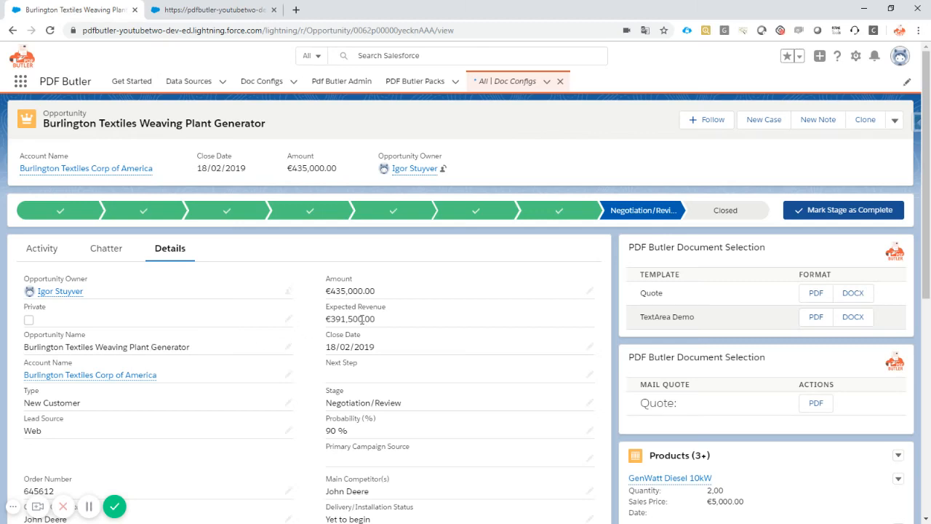
pyautogui.moveTo(469, 315)
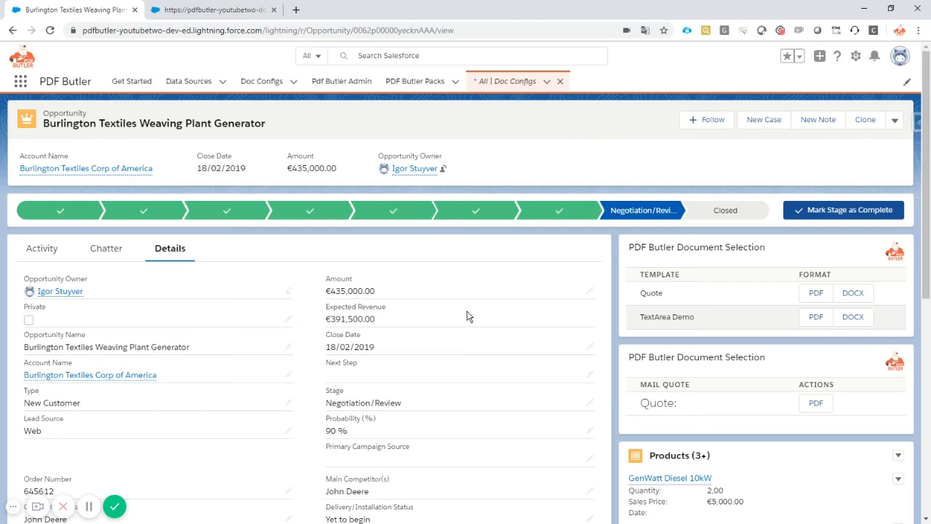
pyautogui.moveTo(297, 106)
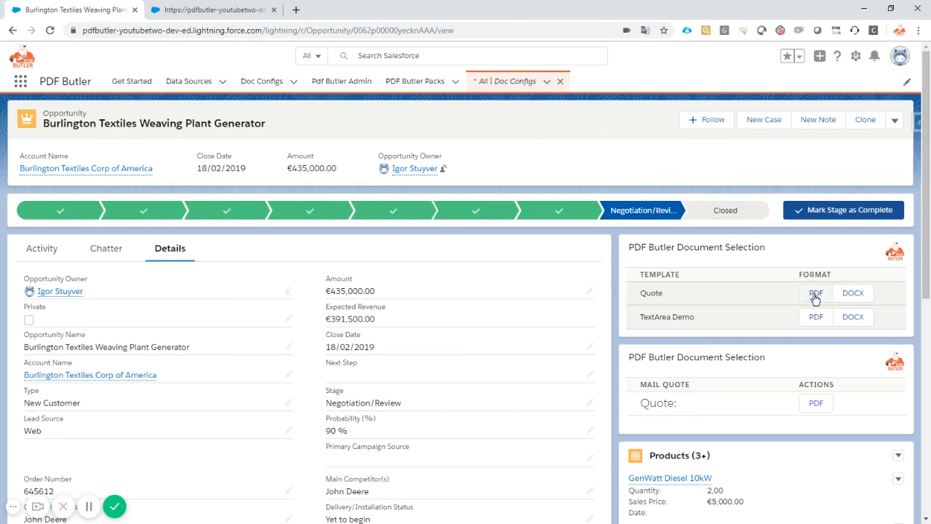
# Step: Preview the Quote as a PDF, close it, and open the Opportunity record page in App Builder
pyautogui.click(816, 292)
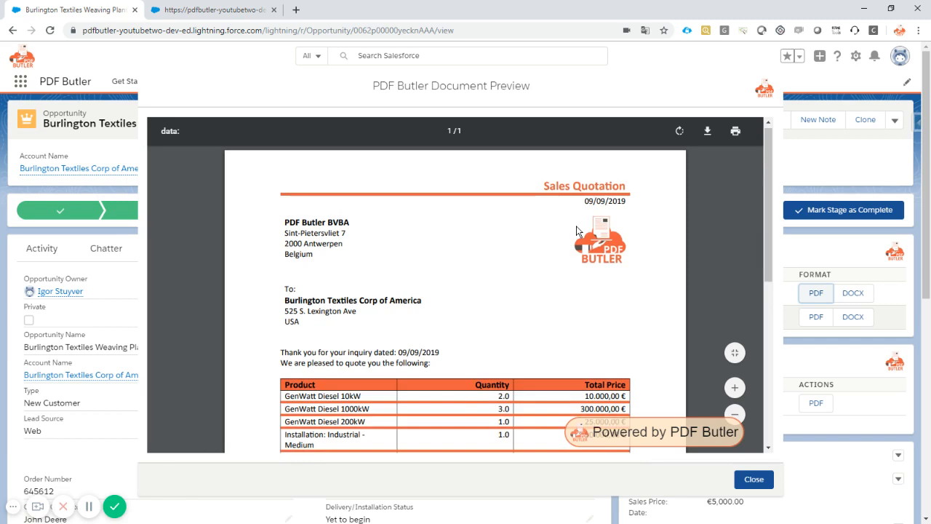
pyautogui.scroll(-3)
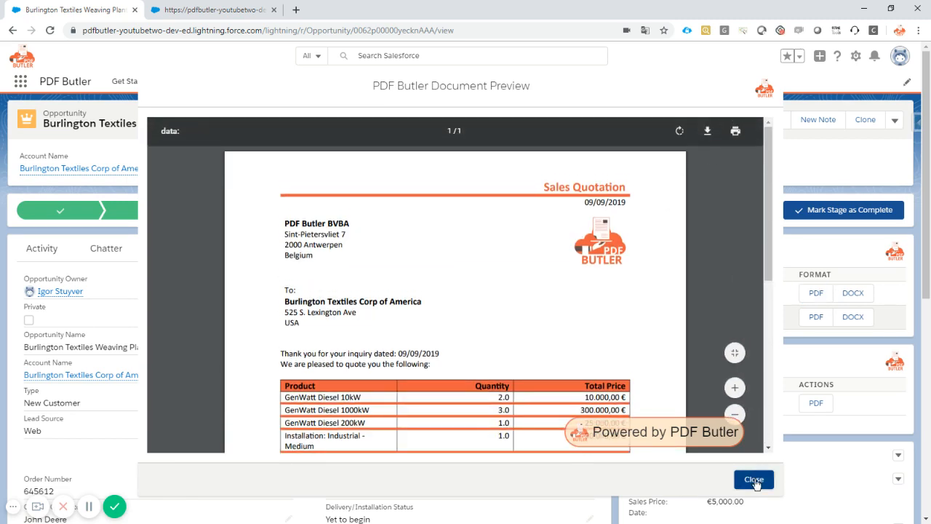
pyautogui.click(754, 479)
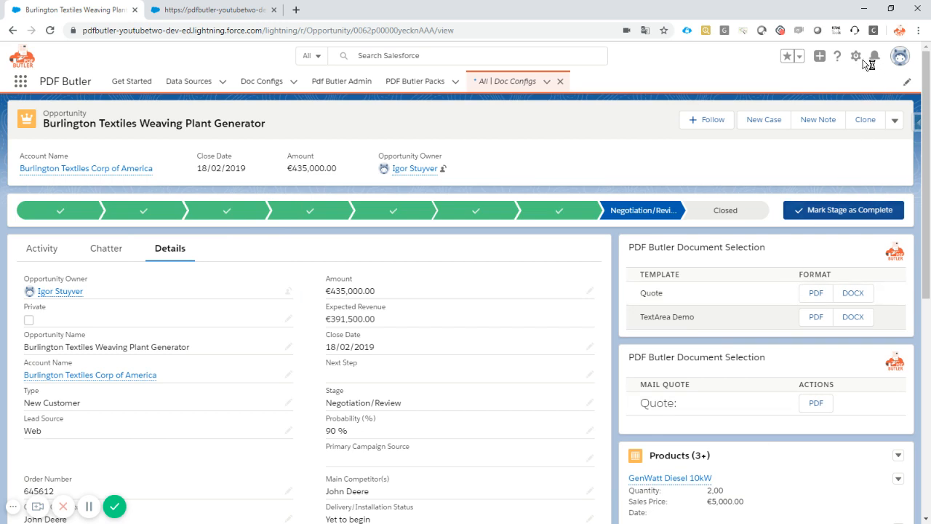
pyautogui.click(856, 56)
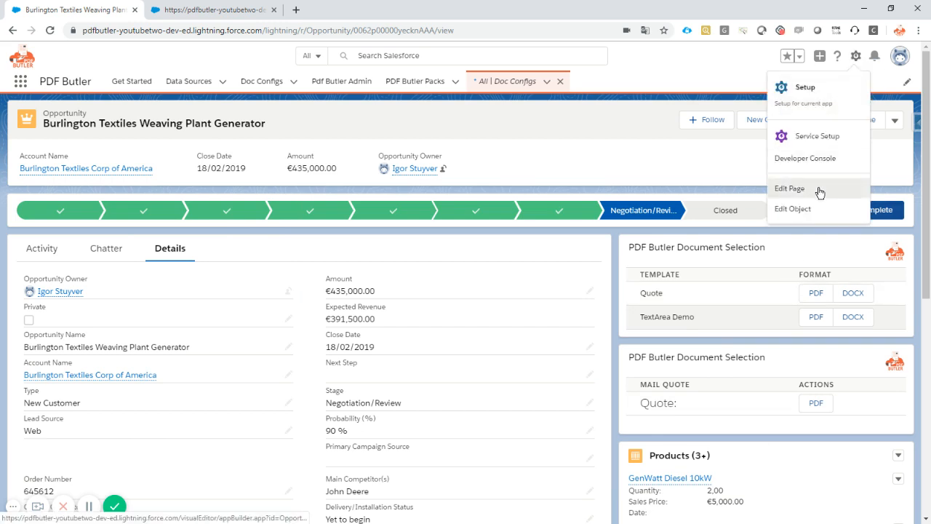
pyautogui.click(789, 188)
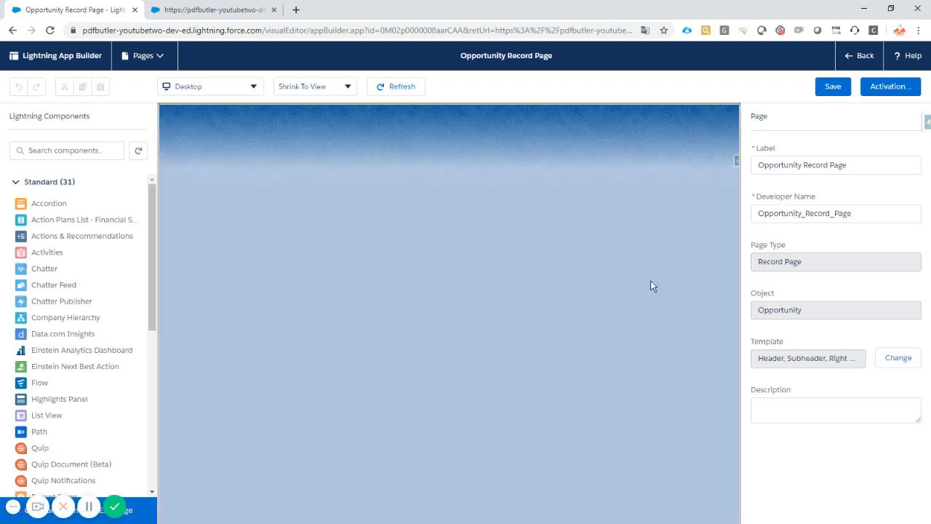
pyautogui.moveTo(649, 287)
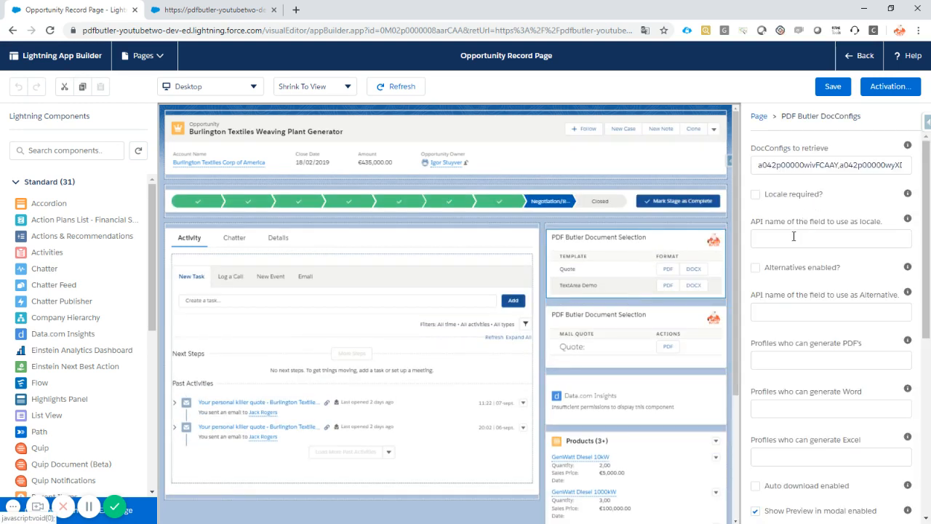
# Step: Enable 'Show Preview in modal' on the PDF Butler Document Selection component and save the page
pyautogui.scroll(-3)
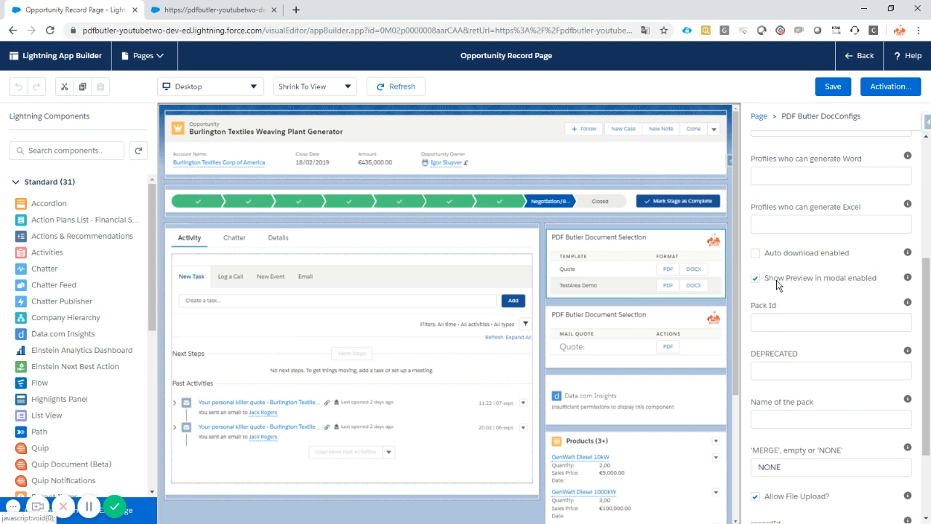
pyautogui.moveTo(827, 286)
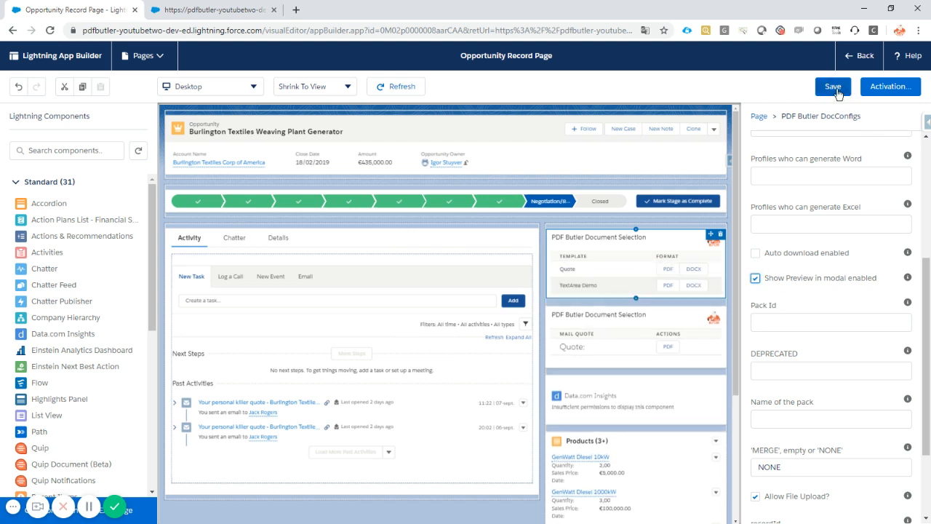
pyautogui.click(831, 85)
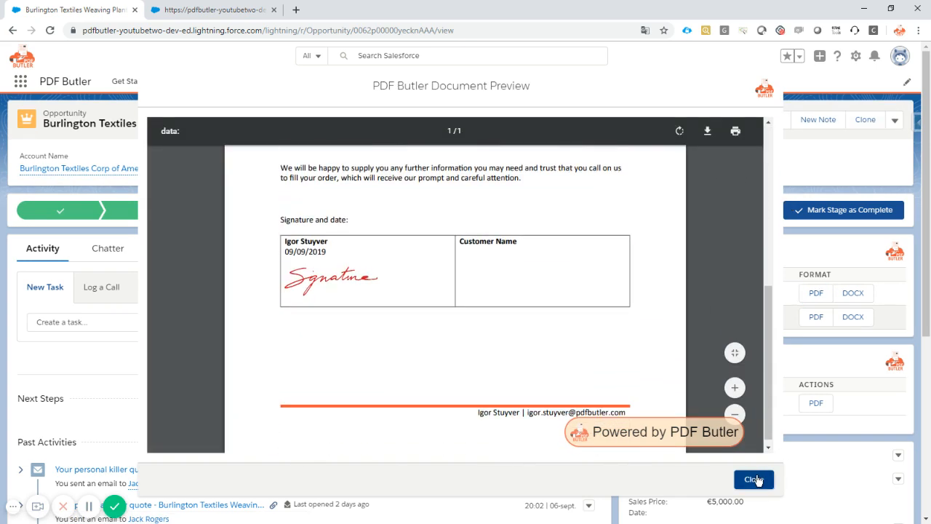
# Step: Close the Quote preview modal to return to the Burlington Textiles opportunity
pyautogui.click(752, 479)
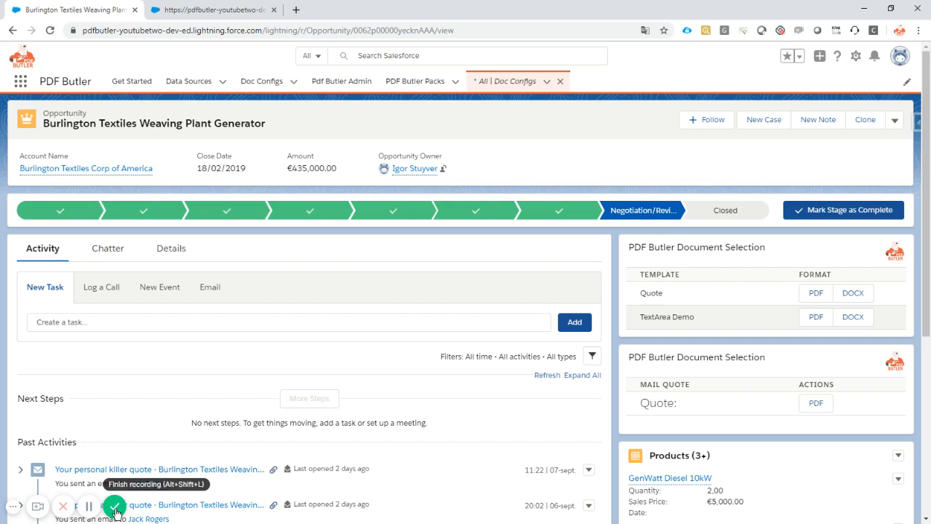